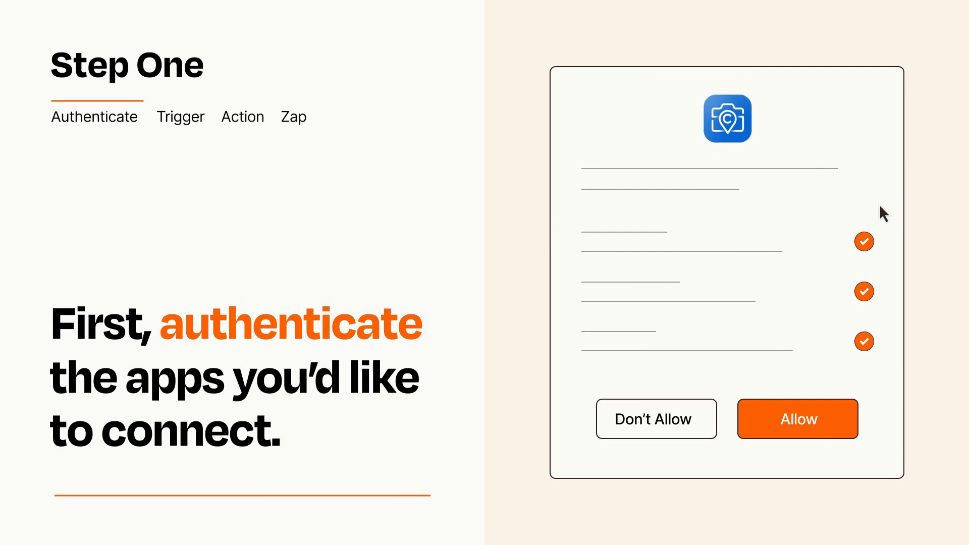
mouse_move(853, 462)
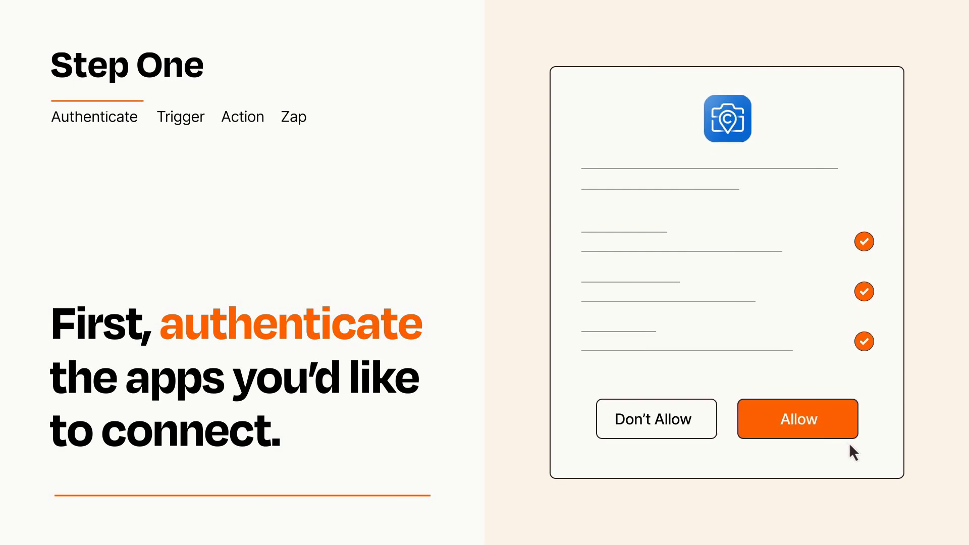
Step: Accept the Allow prompt on the app authorization dialog
click(797, 418)
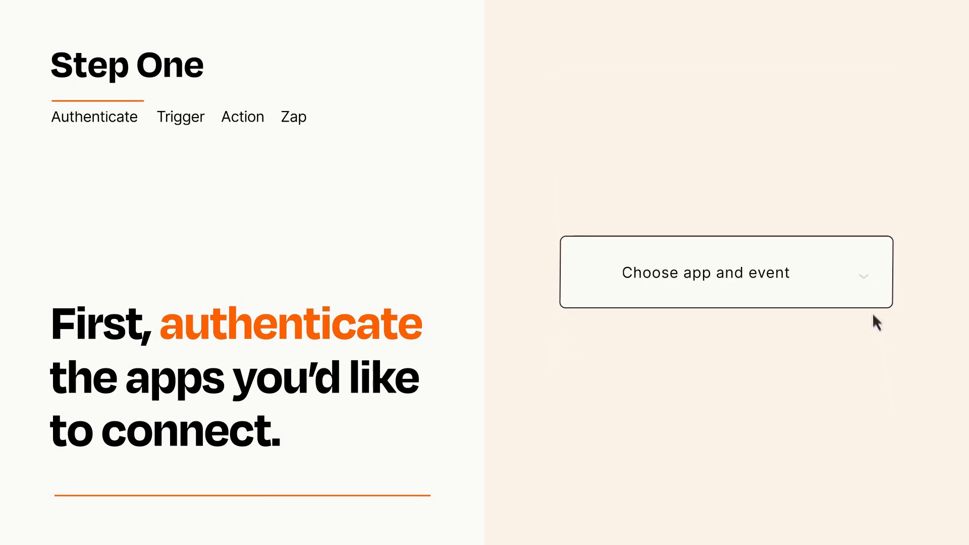
Step: Choose 'List of Jobs by Milestone' from the trigger's app-and-event list
click(725, 273)
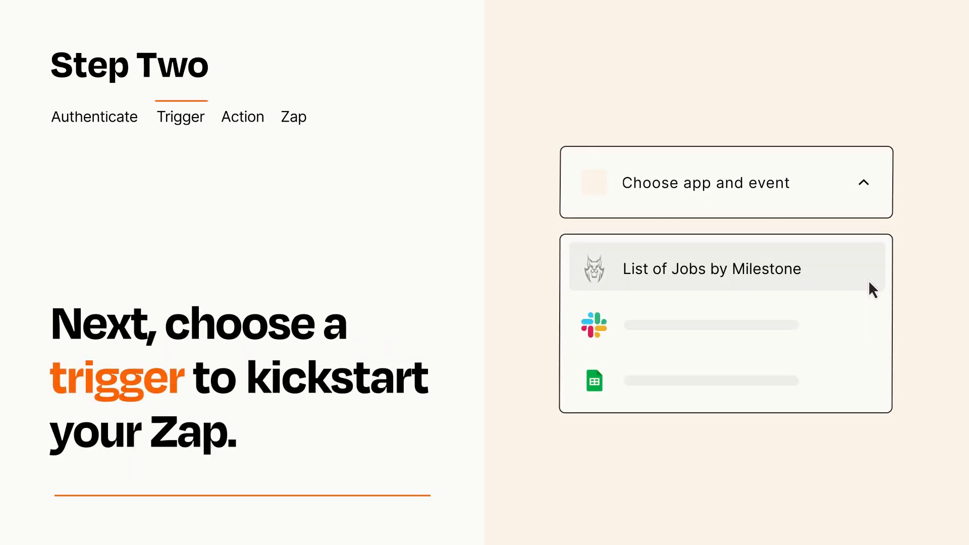
mouse_move(871, 320)
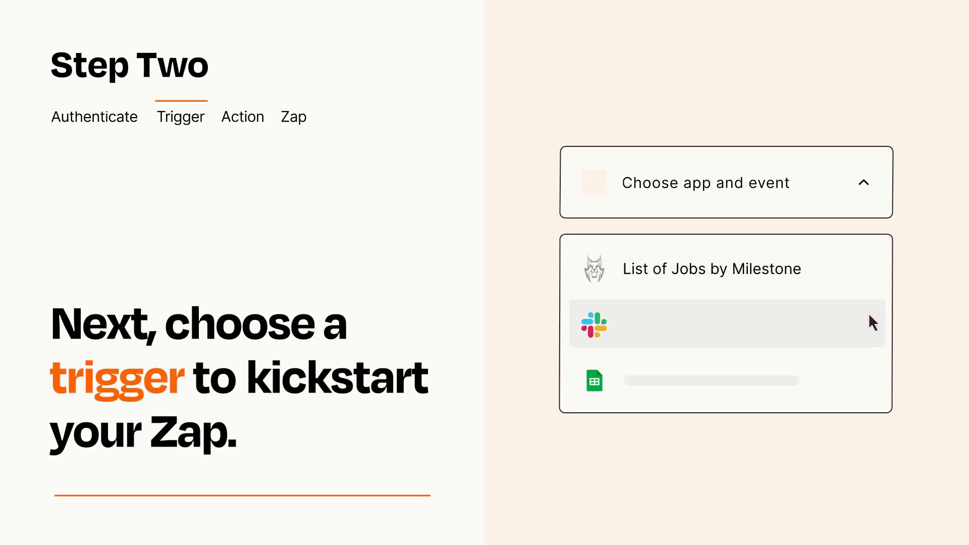
mouse_move(871, 387)
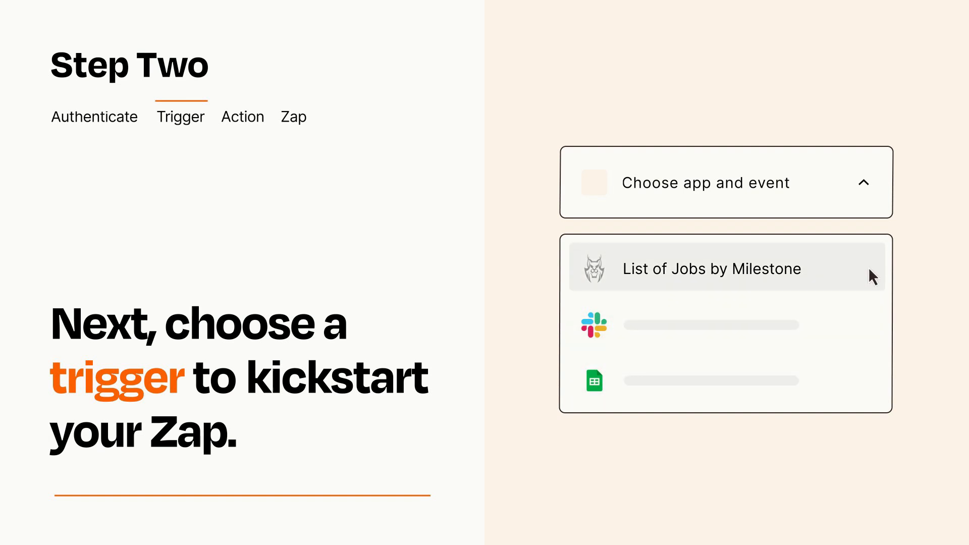
mouse_move(871, 286)
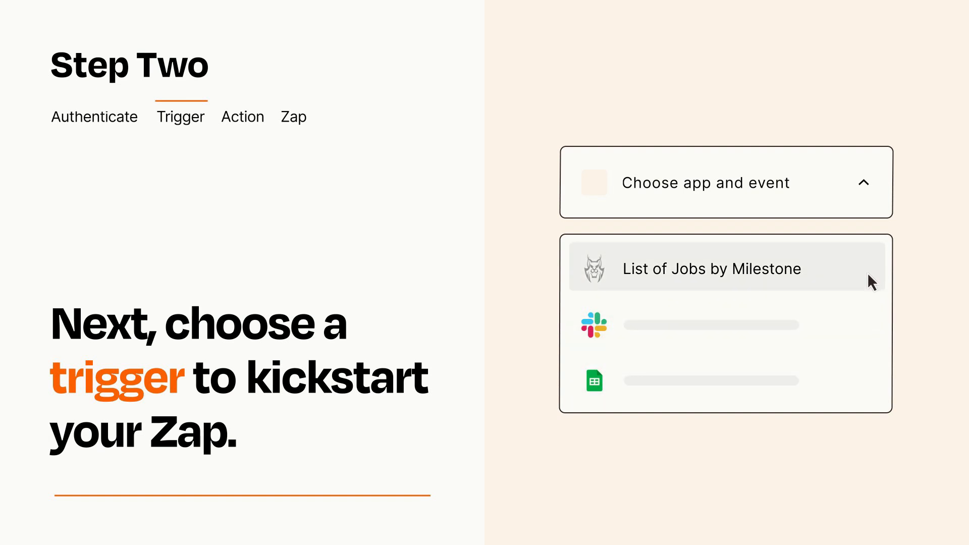
click(711, 268)
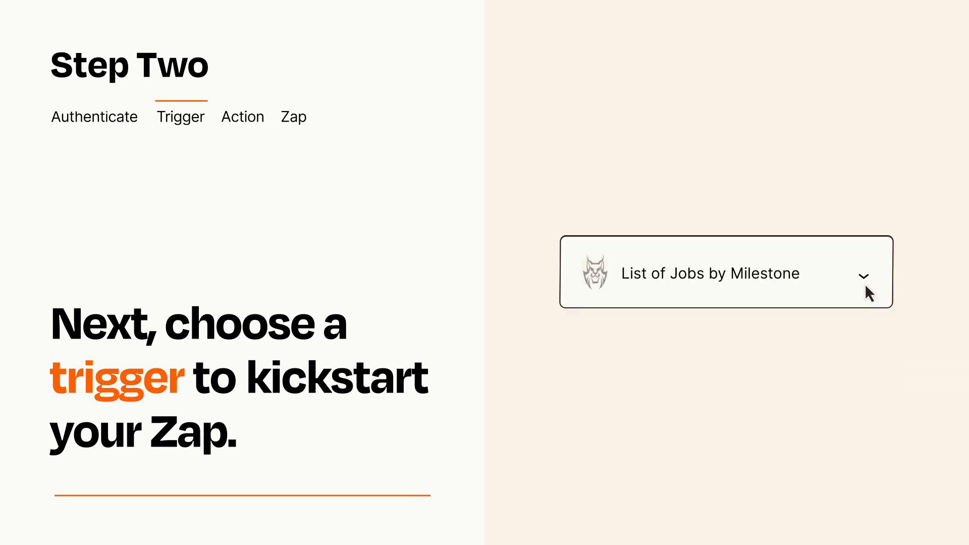
mouse_move(879, 288)
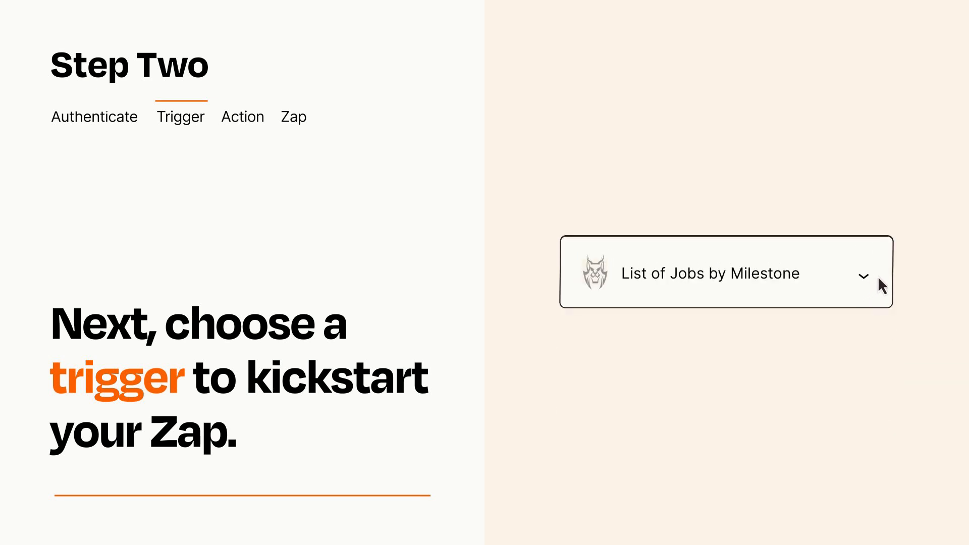
mouse_move(879, 278)
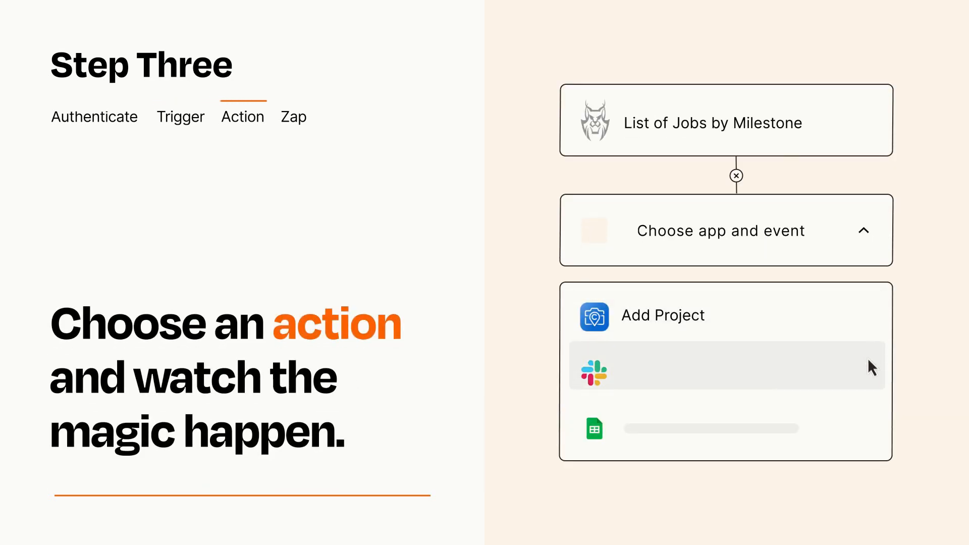
mouse_move(871, 435)
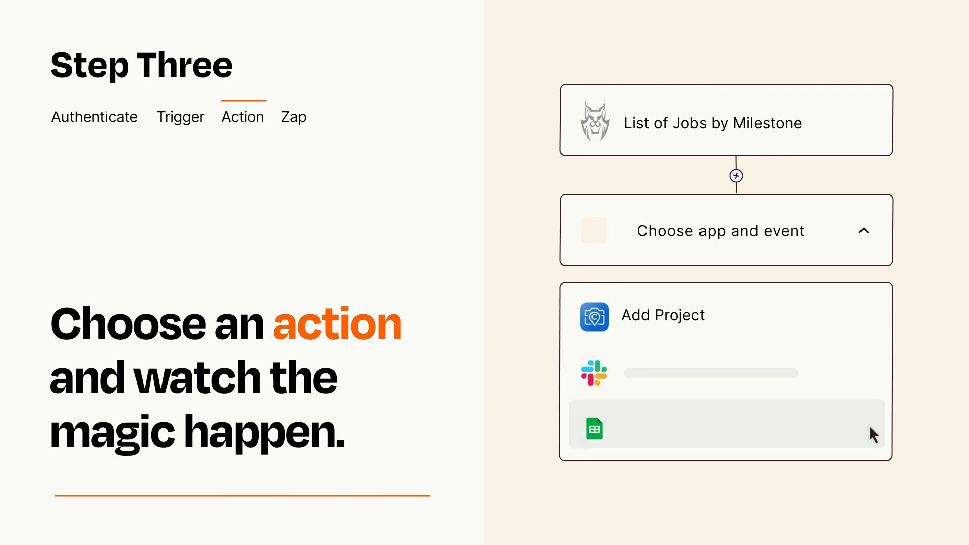
mouse_move(872, 329)
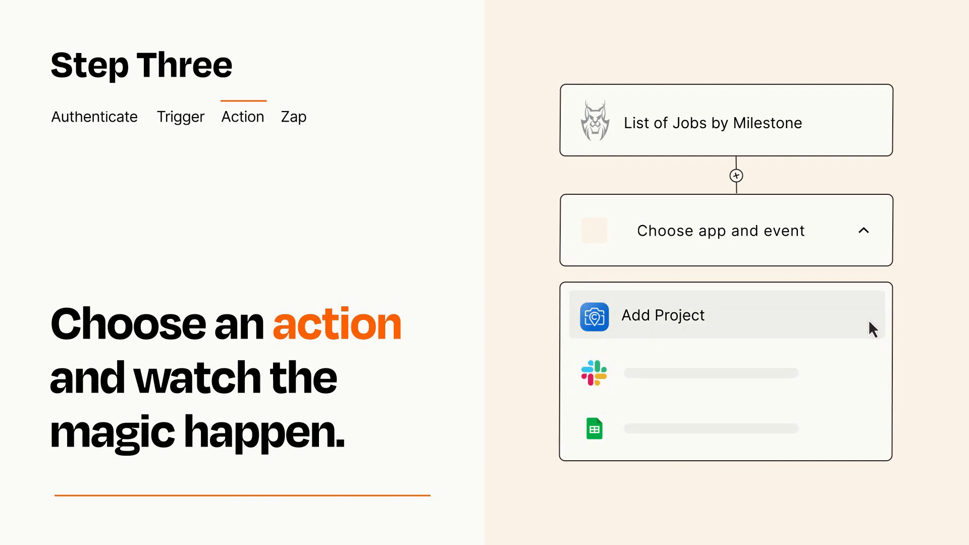
Step: Select 'Add Project' as the action's app and event
click(662, 314)
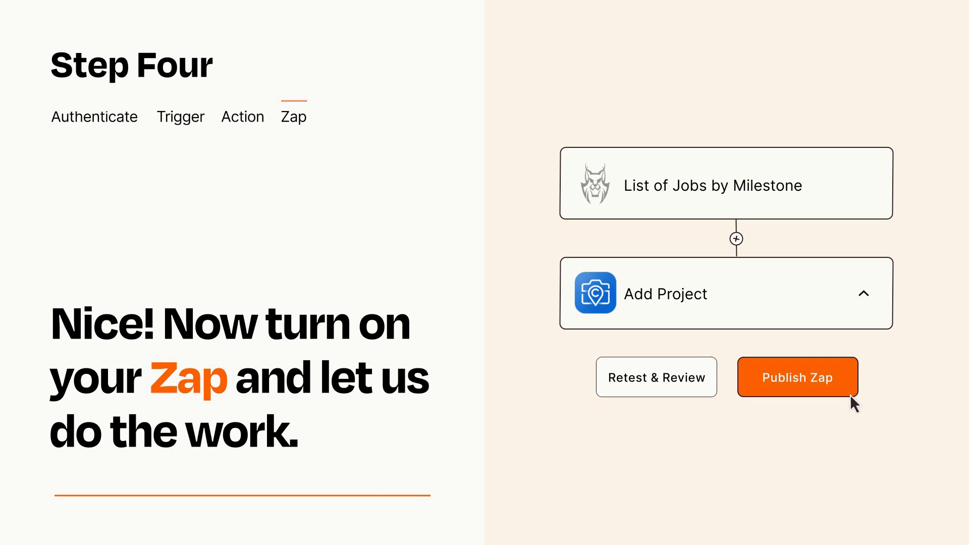
Step: Publish the Zap linking List of Jobs by Milestone to Add Project
click(797, 377)
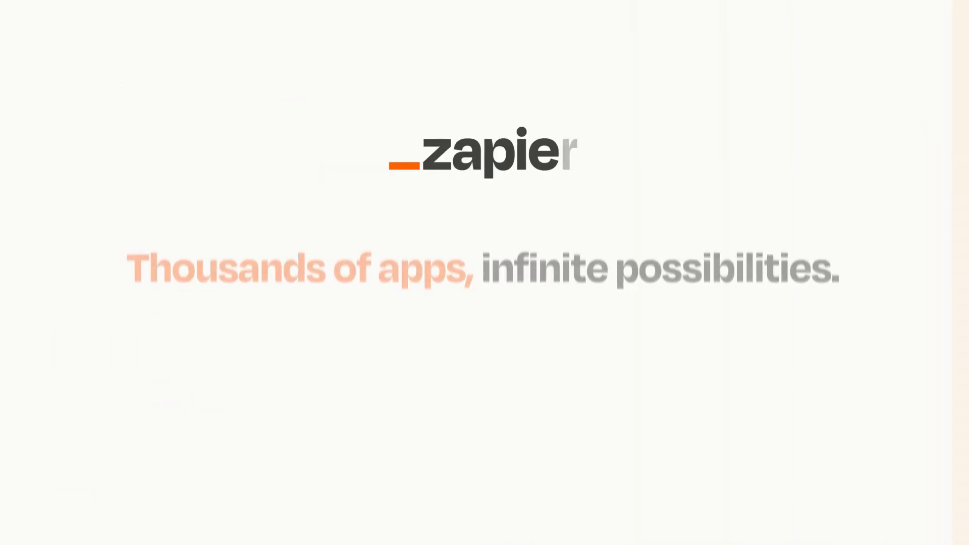